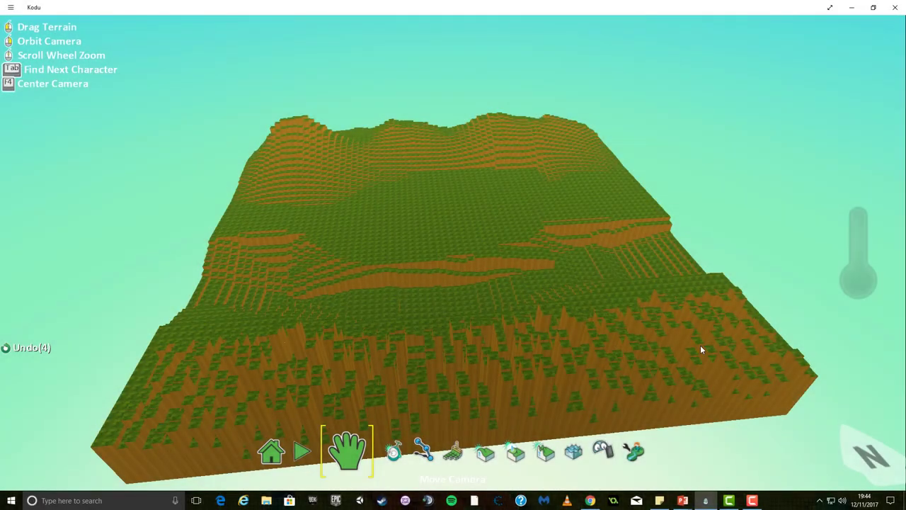
{"action": "mouse_move", "coordinate": [541, 317]}
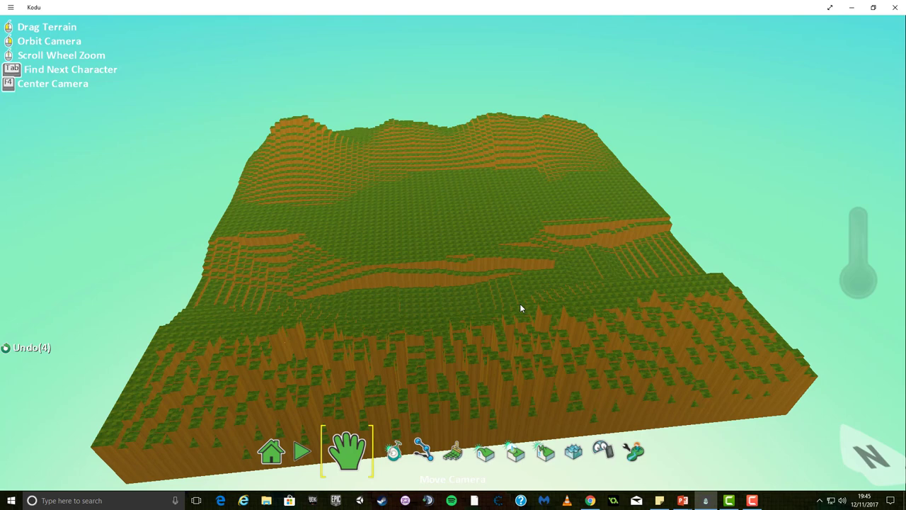
Make the Water tool active so the terrain can be flooded.
{"action": "left_click", "coordinate": [558, 450]}
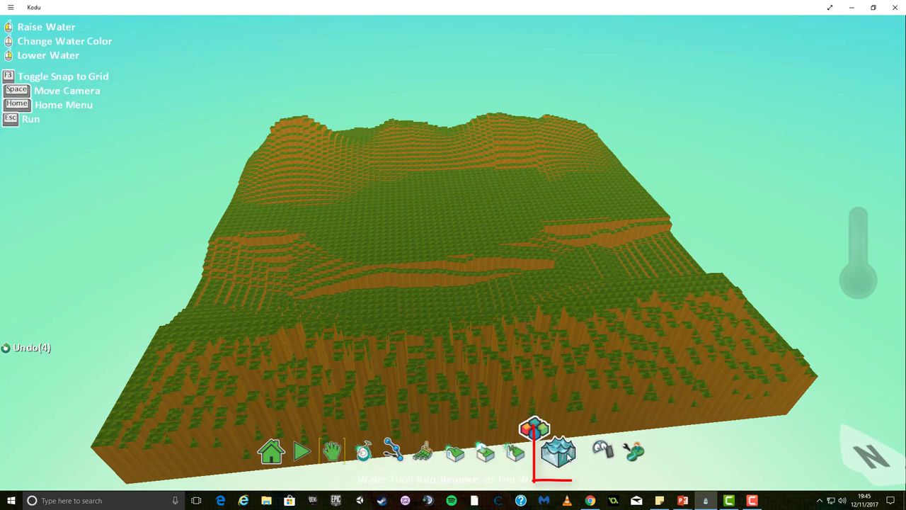
{"action": "left_click", "coordinate": [558, 451]}
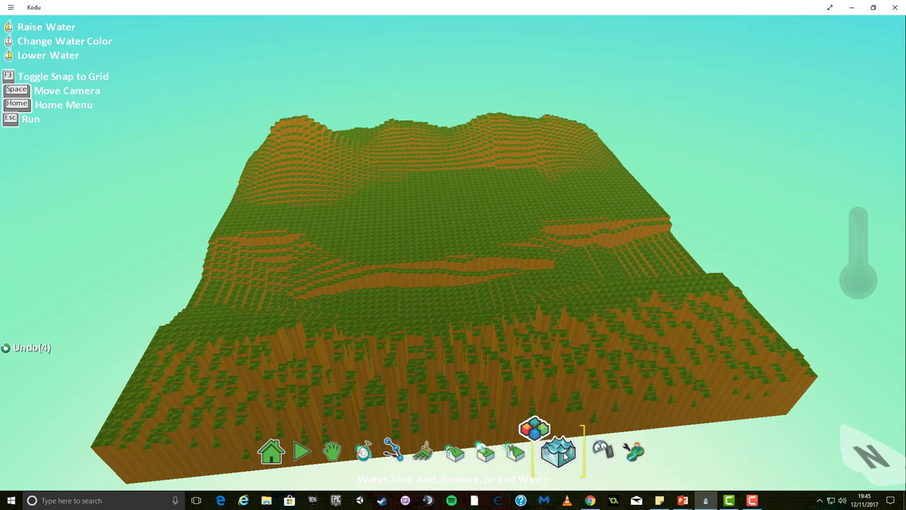
{"action": "mouse_move", "coordinate": [517, 310]}
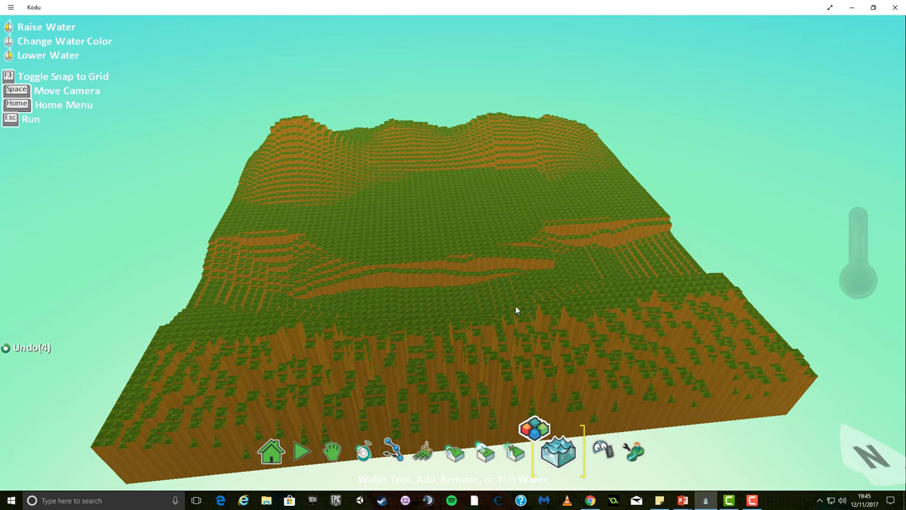
{"action": "mouse_move", "coordinate": [606, 257]}
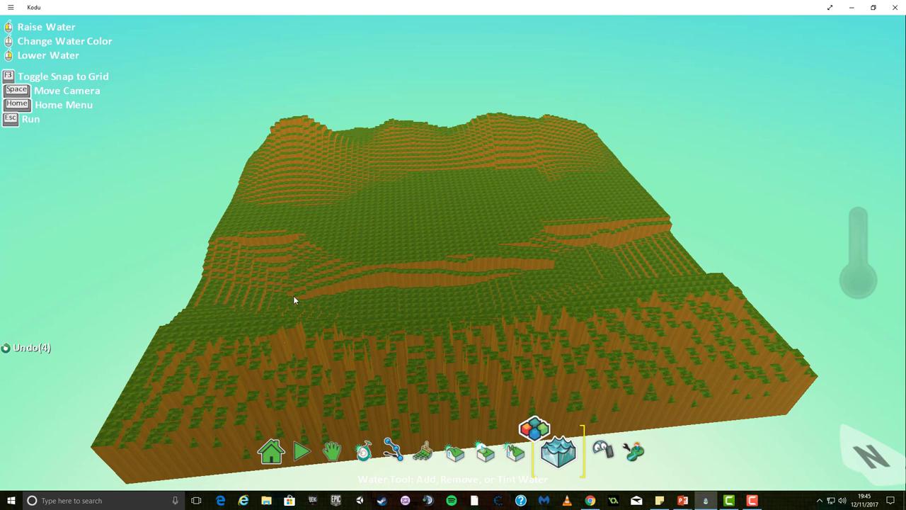
{"action": "mouse_move", "coordinate": [419, 306]}
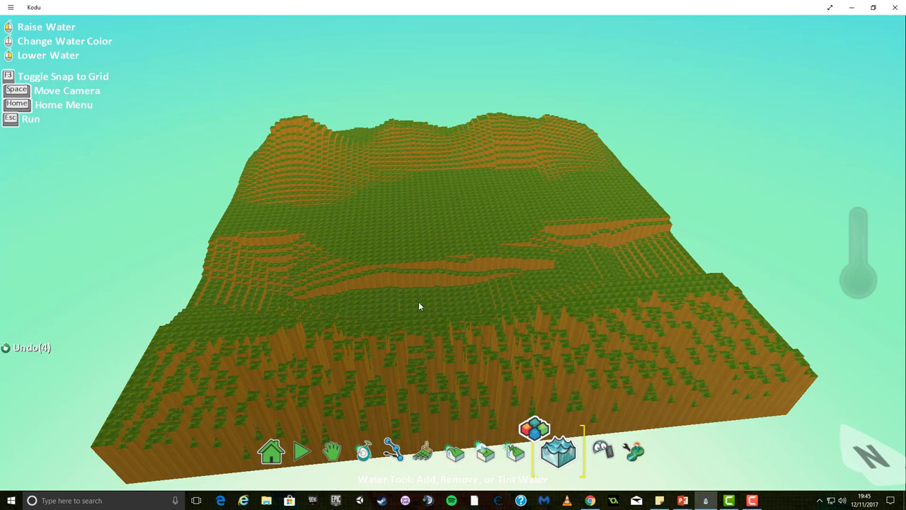
Raise water into the central valley and recolour it to orange lava.
{"action": "left_click", "coordinate": [419, 306]}
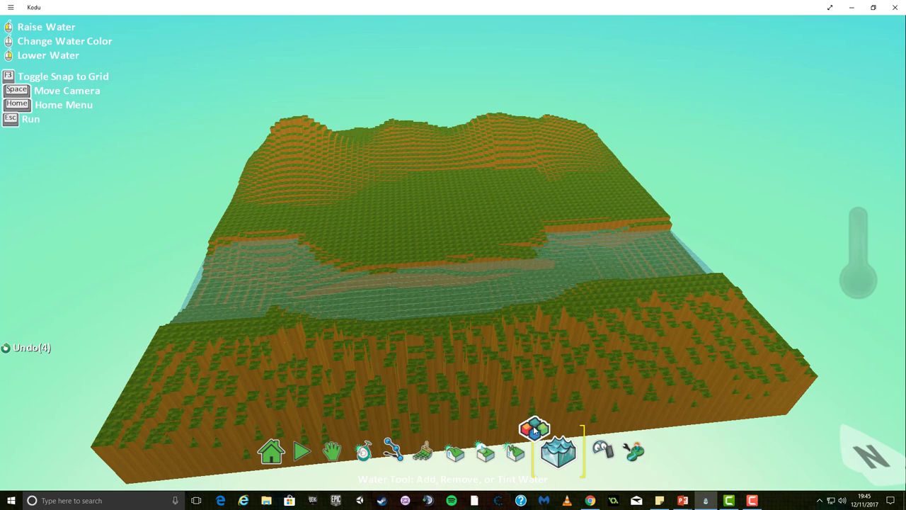
{"action": "left_click", "coordinate": [535, 424]}
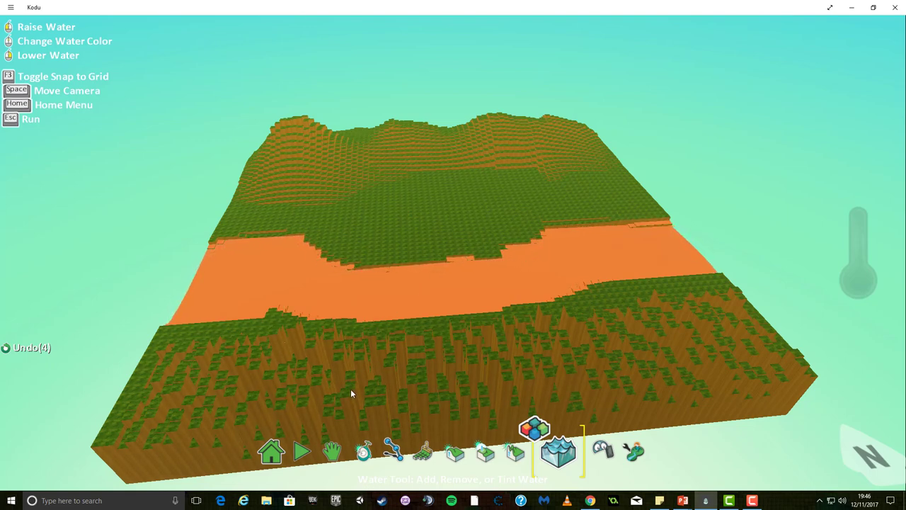
With the Object tool, add a large green tree on the hillside above the lava.
{"action": "left_click", "coordinate": [379, 450]}
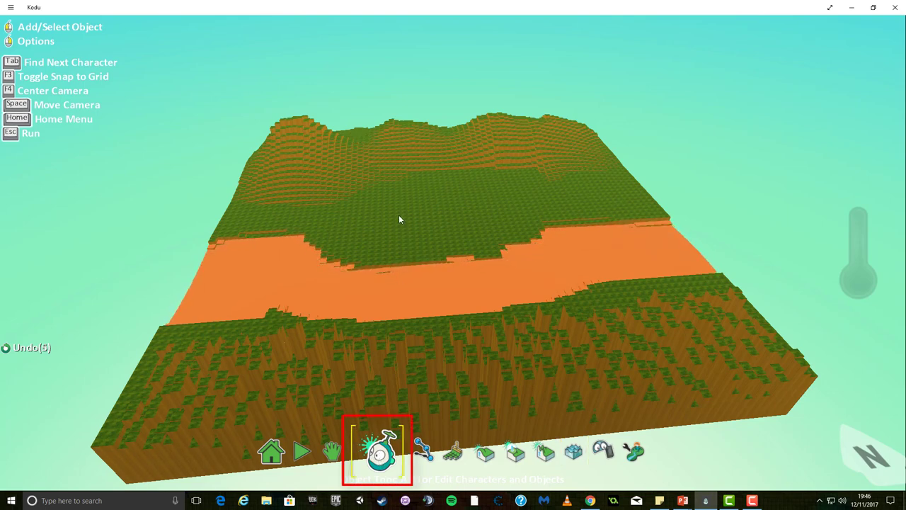
{"action": "left_click", "coordinate": [376, 450]}
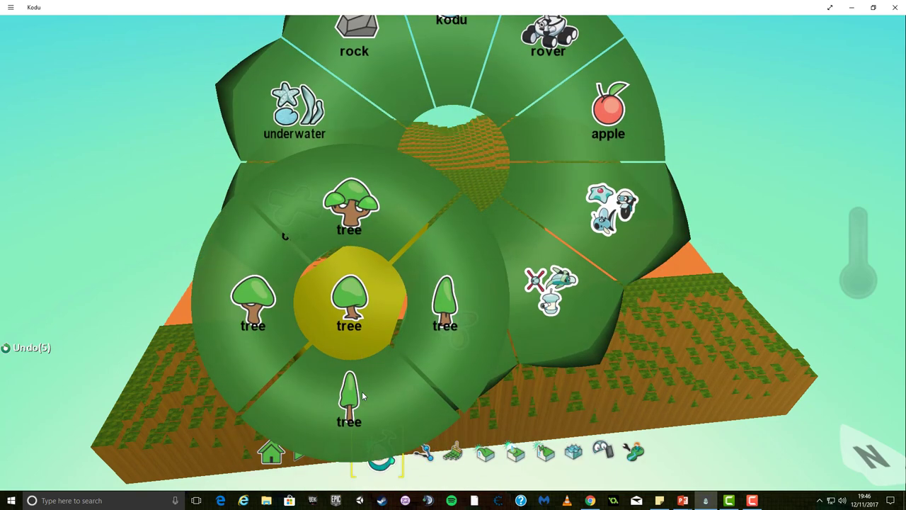
{"action": "left_click", "coordinate": [453, 304]}
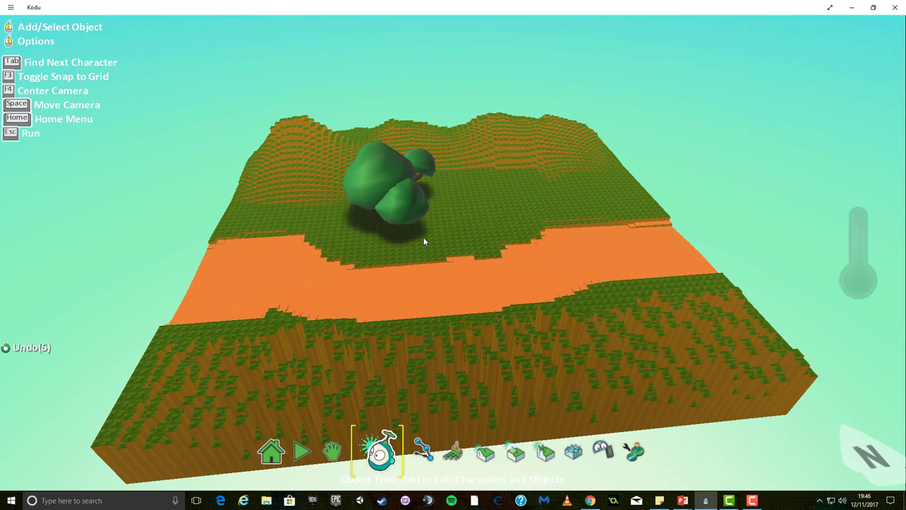
Cycle the tree's colour through red, white and yellow to dark purple and show its edit actions.
{"action": "left_click", "coordinate": [390, 198]}
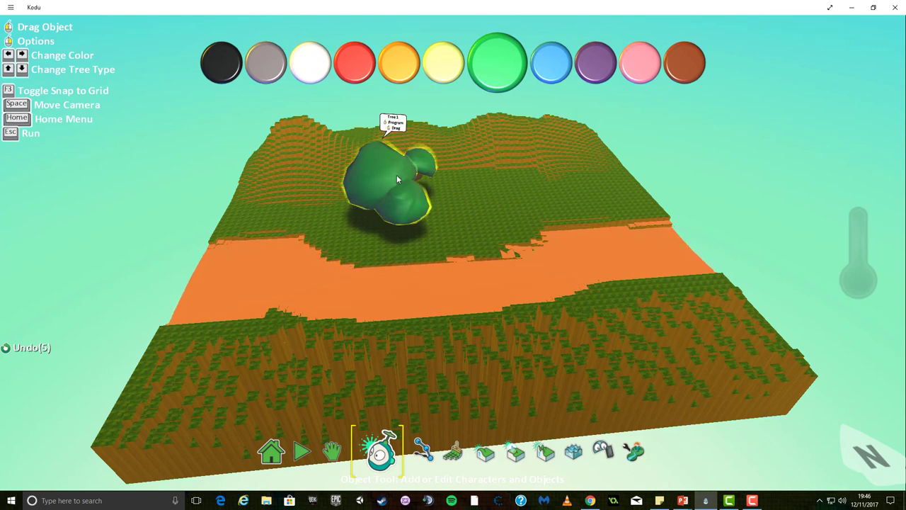
{"action": "left_click", "coordinate": [354, 63]}
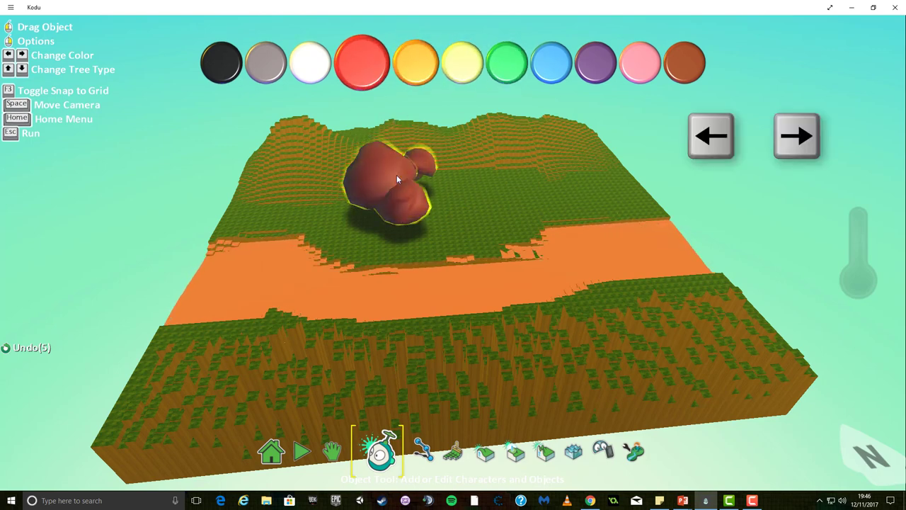
{"action": "left_click", "coordinate": [320, 62]}
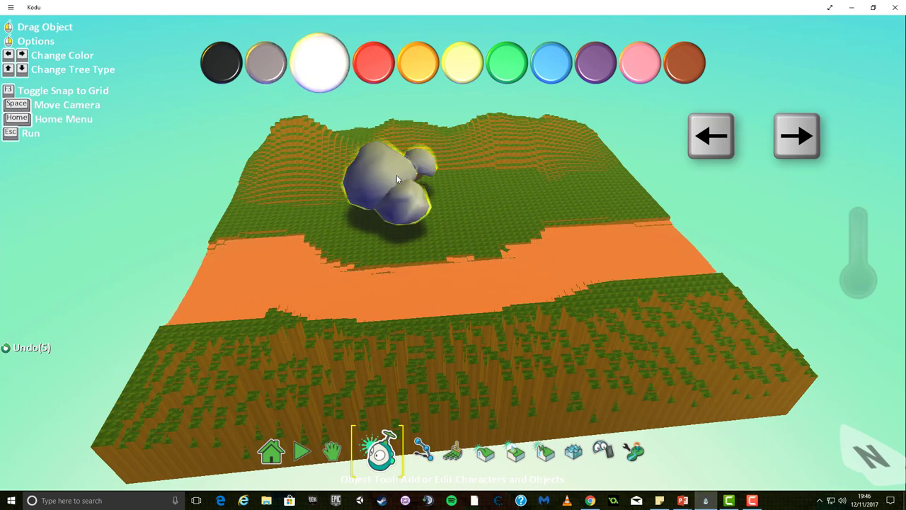
{"action": "left_click", "coordinate": [462, 63]}
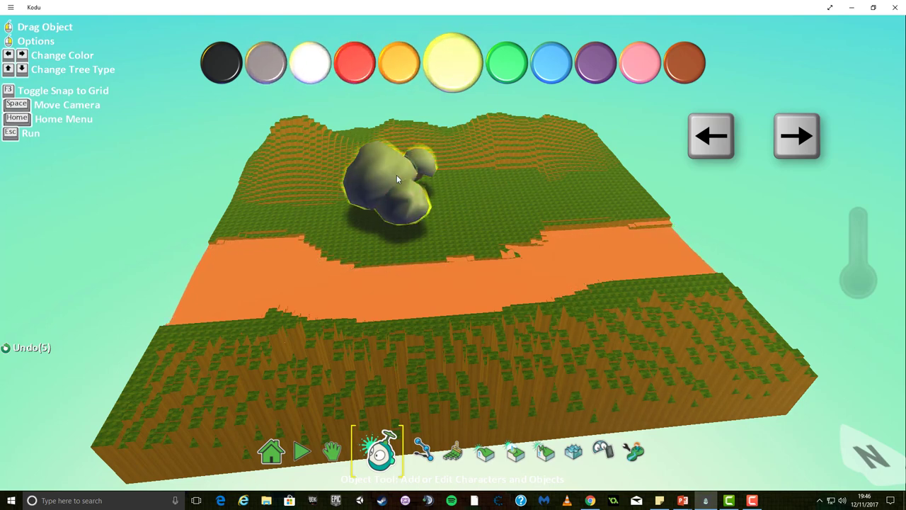
{"action": "left_click", "coordinate": [586, 62]}
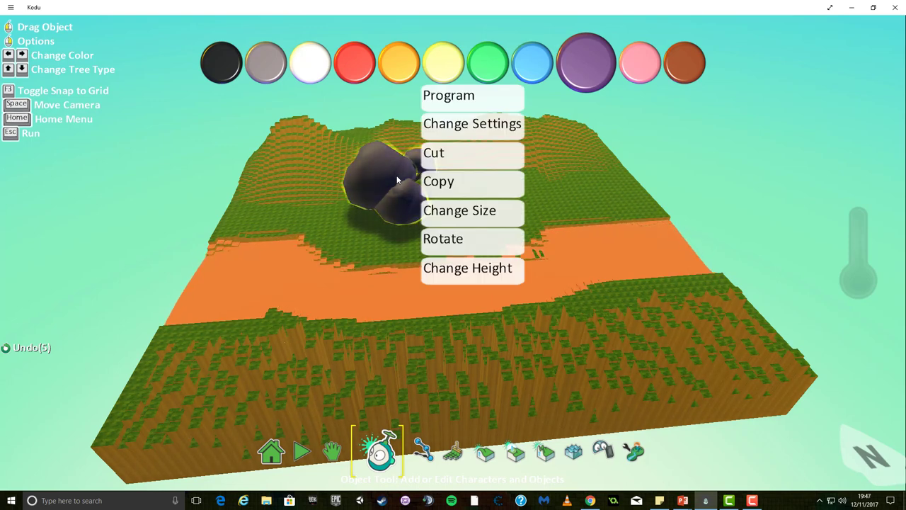
Shrink the purple tree with Change Size, then give it a slight rotation.
{"action": "left_click", "coordinate": [459, 209]}
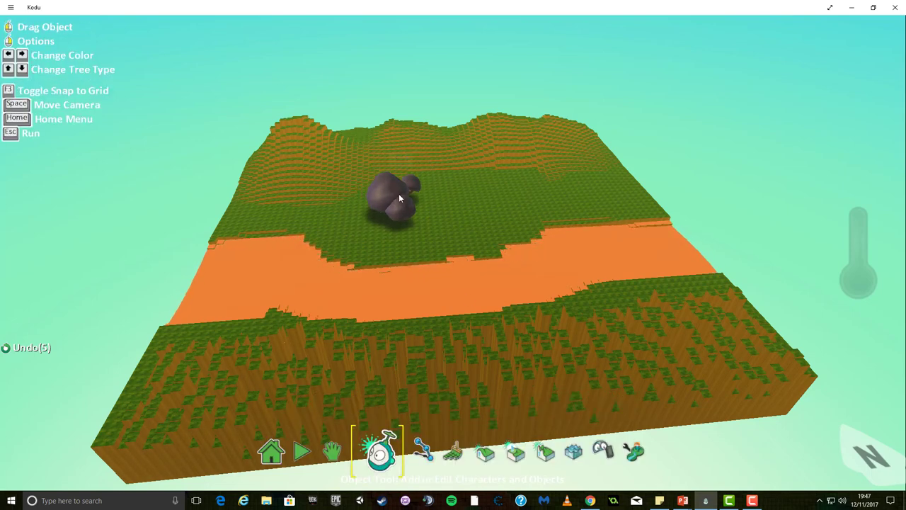
{"action": "left_click", "coordinate": [394, 198]}
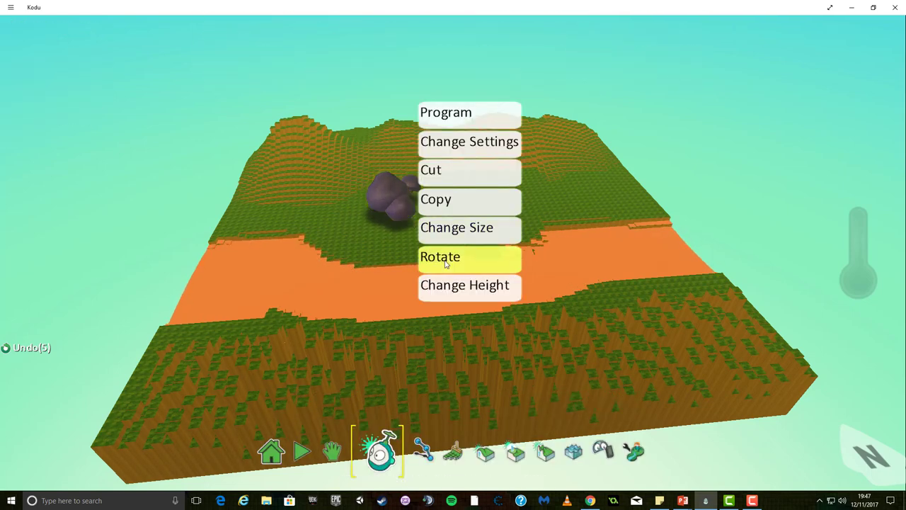
{"action": "left_click", "coordinate": [439, 256]}
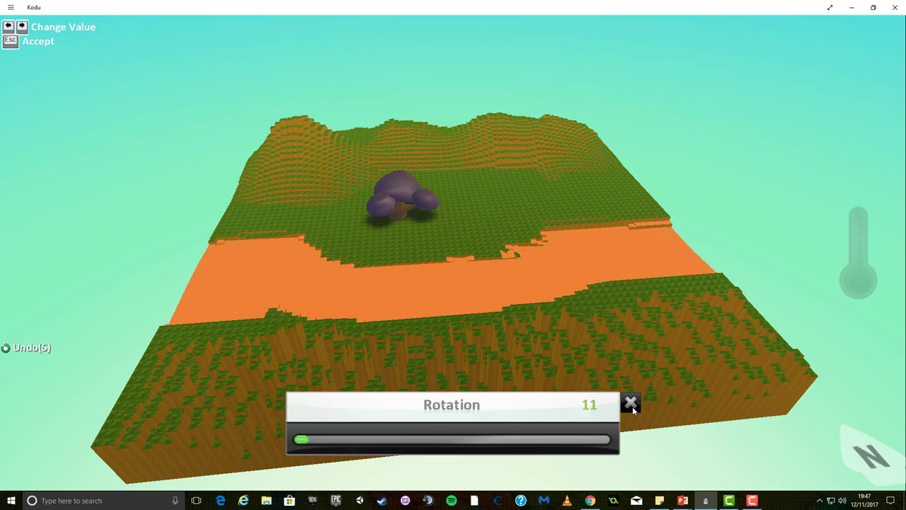
{"action": "left_click", "coordinate": [630, 402]}
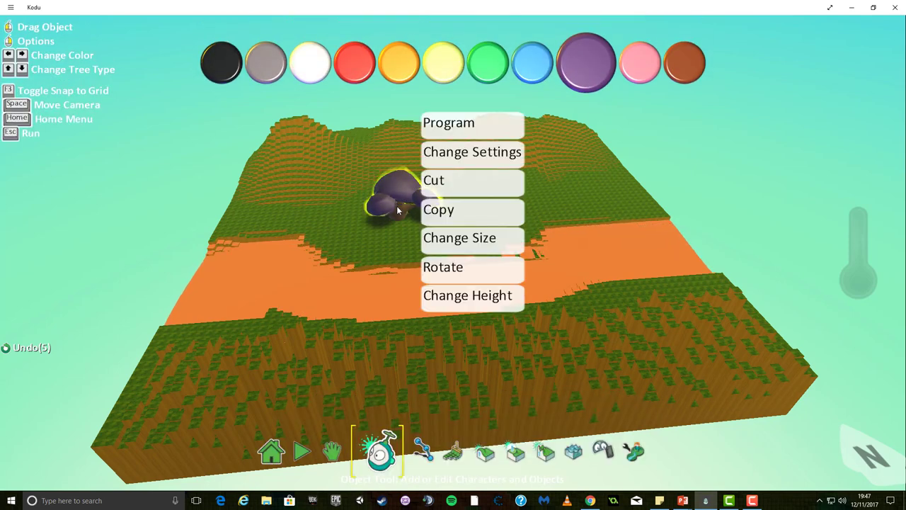